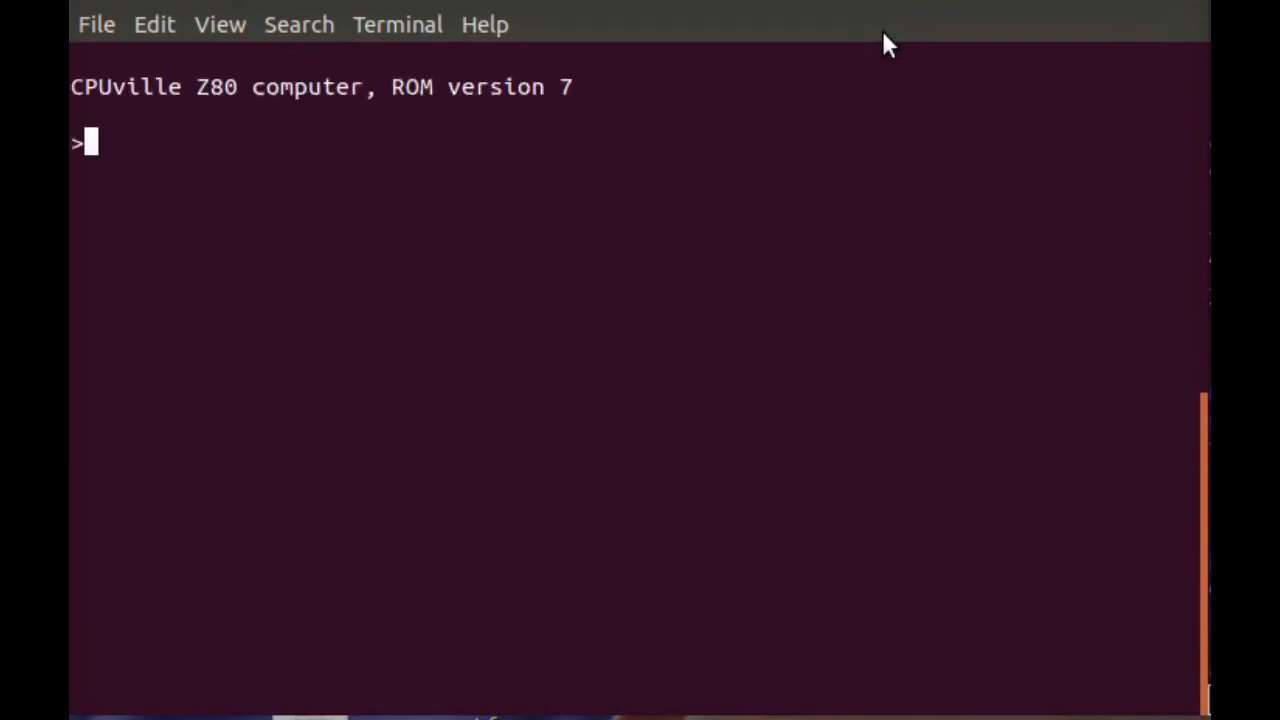
- Enter '?' at the Z80 monitor prompt to show the implemented commands
text(?)
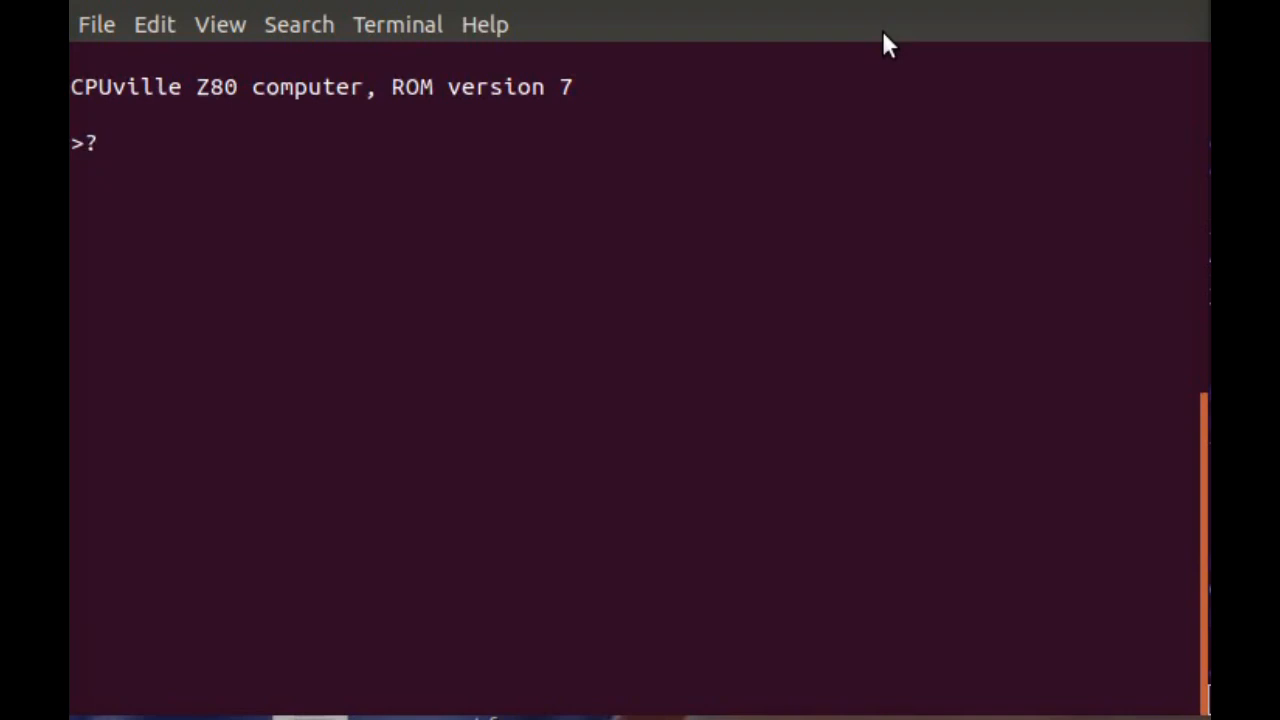
key(Return)
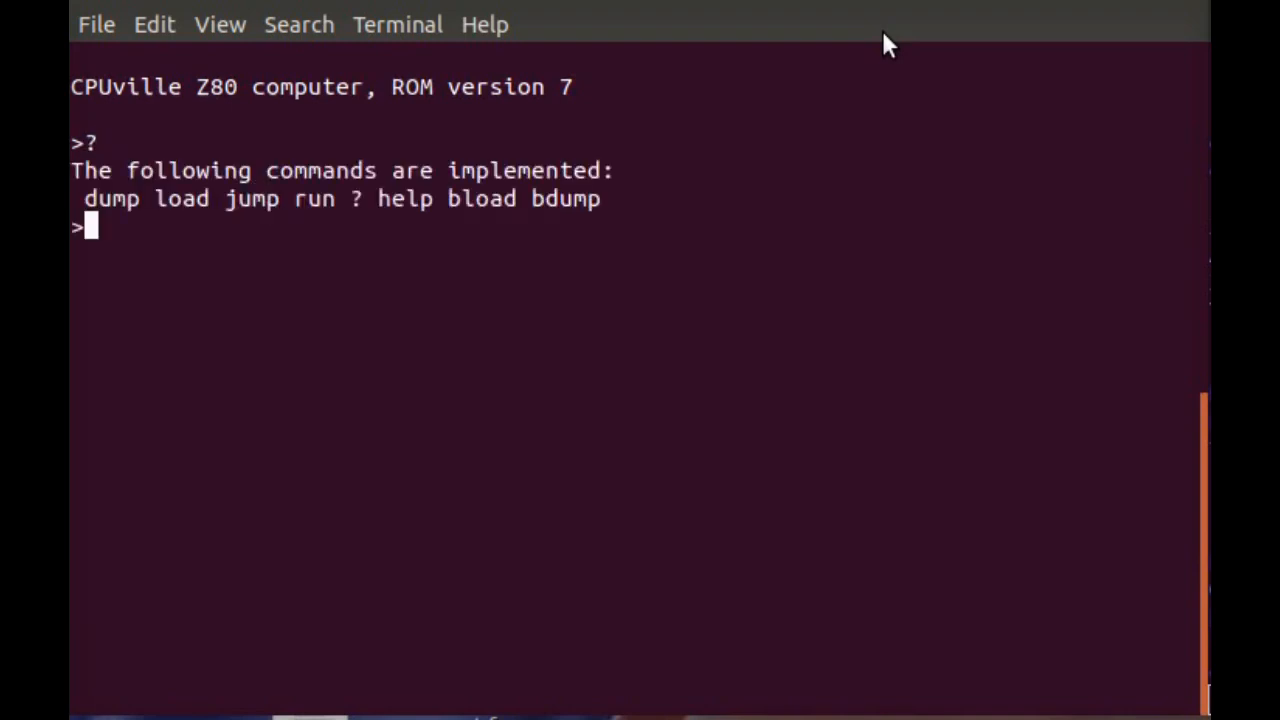